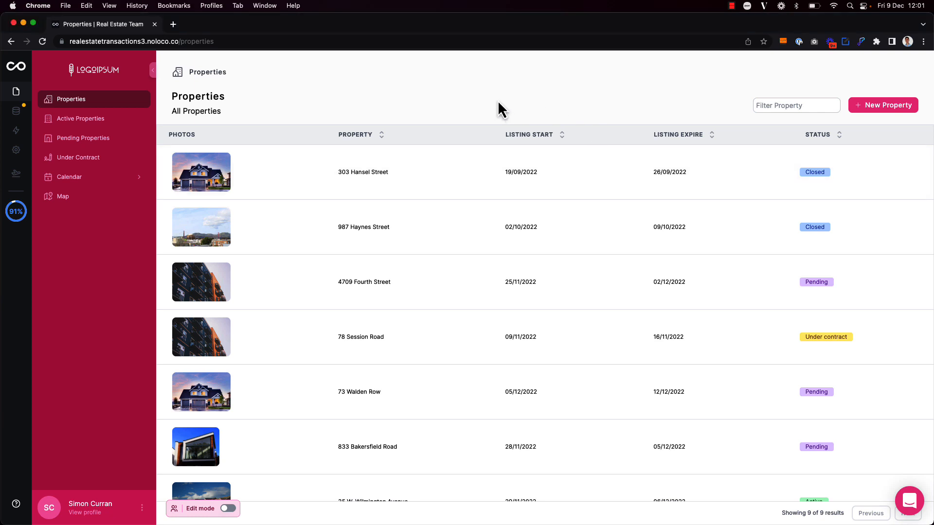
Step: In edit mode, set 'Group records by a field' to Status for the Properties table
{"action": "left_click", "coordinate": [232, 509]}
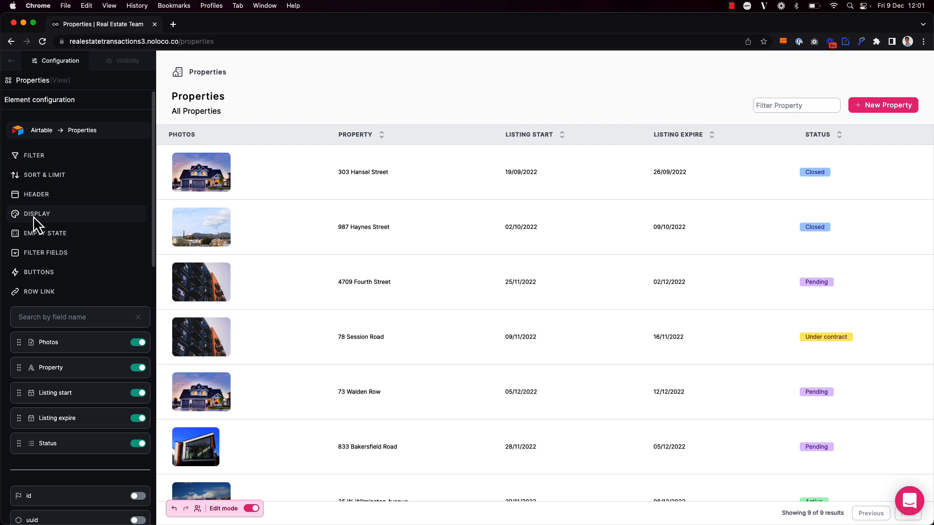
{"action": "left_click", "coordinate": [37, 213]}
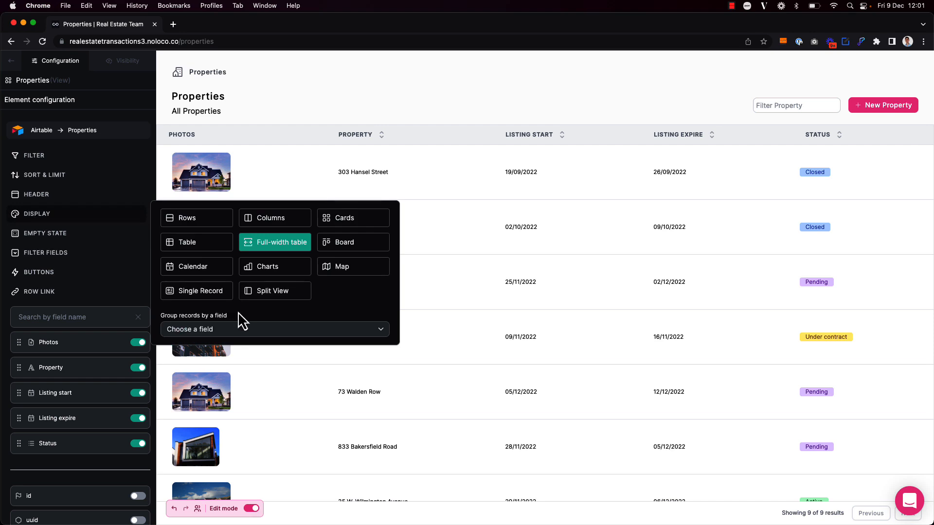
{"action": "left_click", "coordinate": [275, 329]}
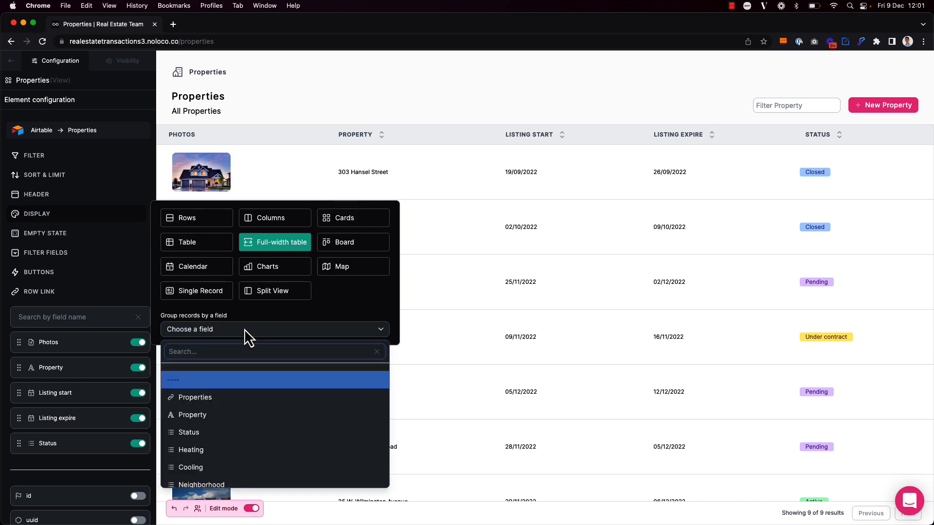
{"action": "left_click", "coordinate": [190, 432]}
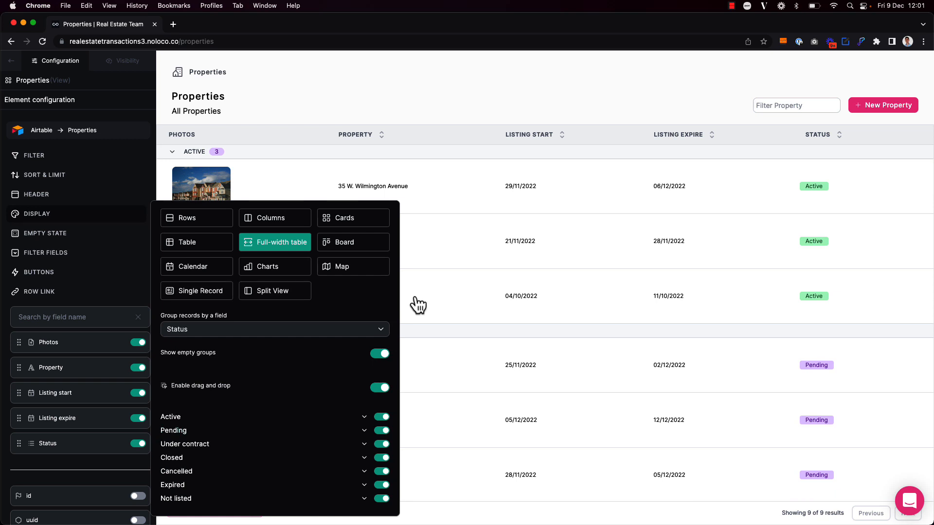
{"action": "left_click", "coordinate": [418, 305]}
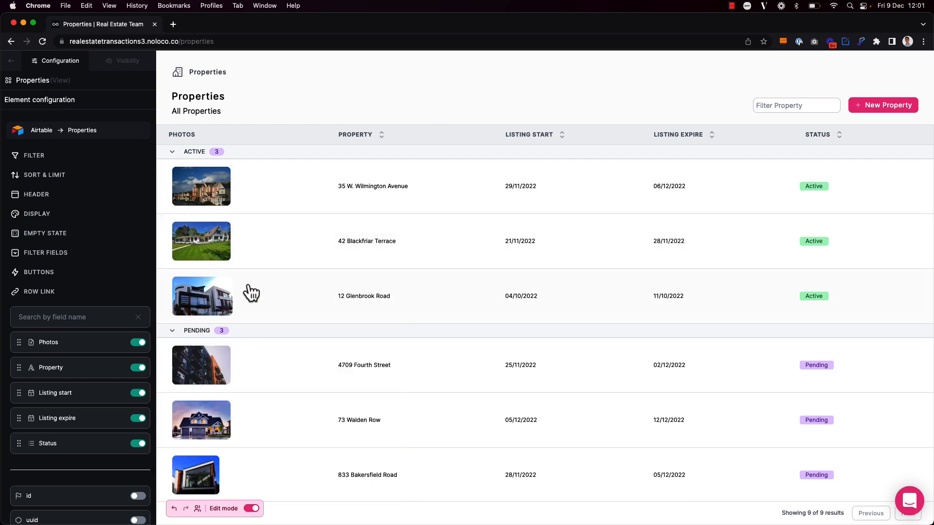
{"action": "mouse_move", "coordinate": [825, 225]}
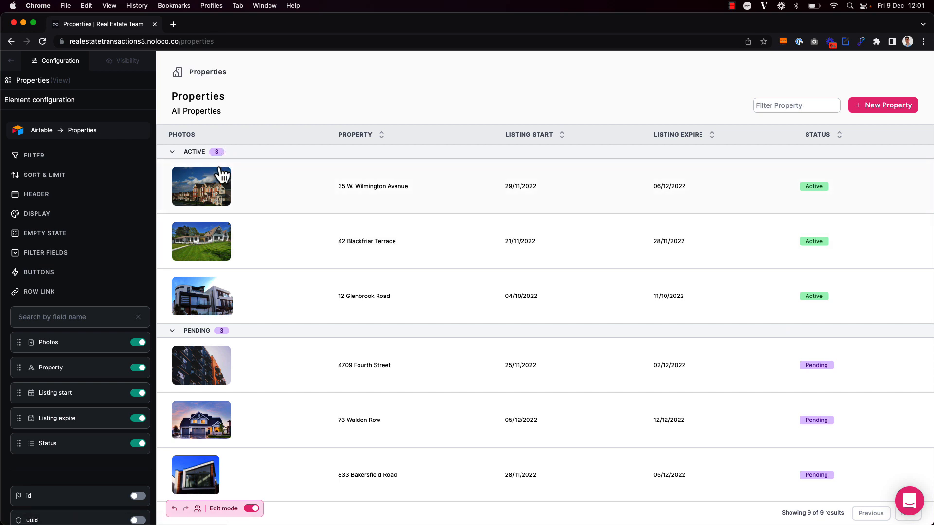
{"action": "mouse_move", "coordinate": [259, 179]}
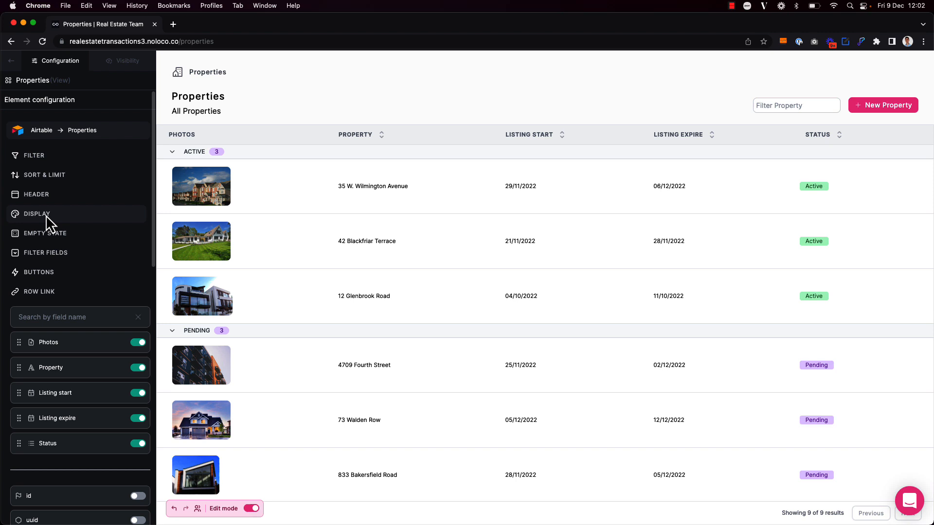
Step: Switch off 'Show empty groups' in the Display settings
{"action": "left_click", "coordinate": [37, 213]}
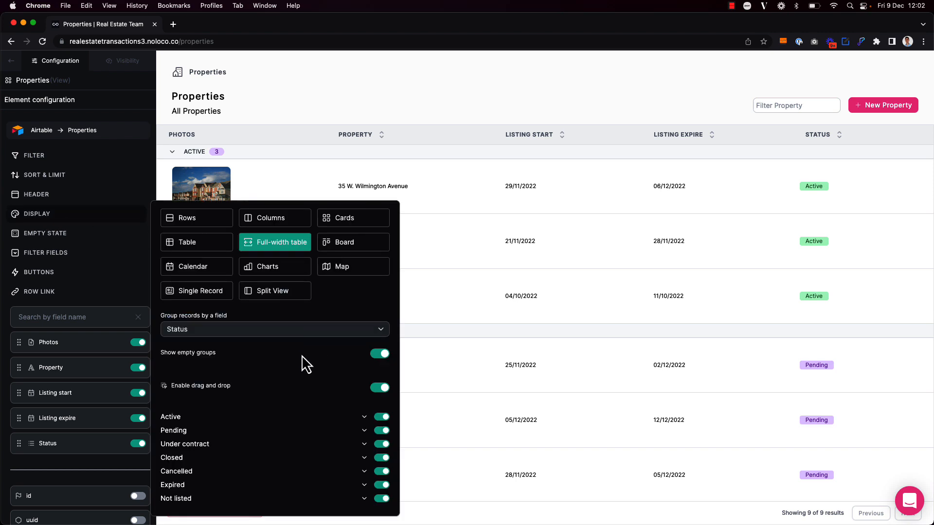
{"action": "mouse_move", "coordinate": [301, 370]}
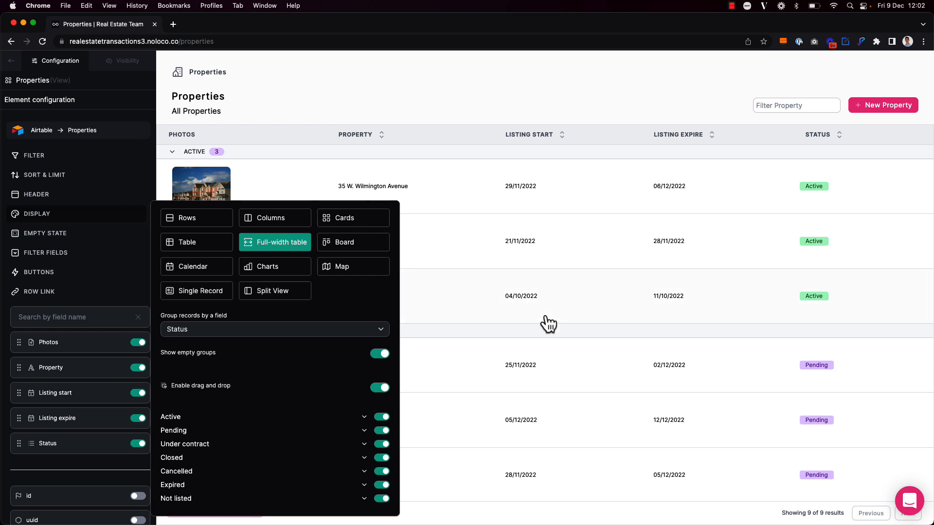
{"action": "scroll", "scroll_direction": "down", "scroll_amount": 3}
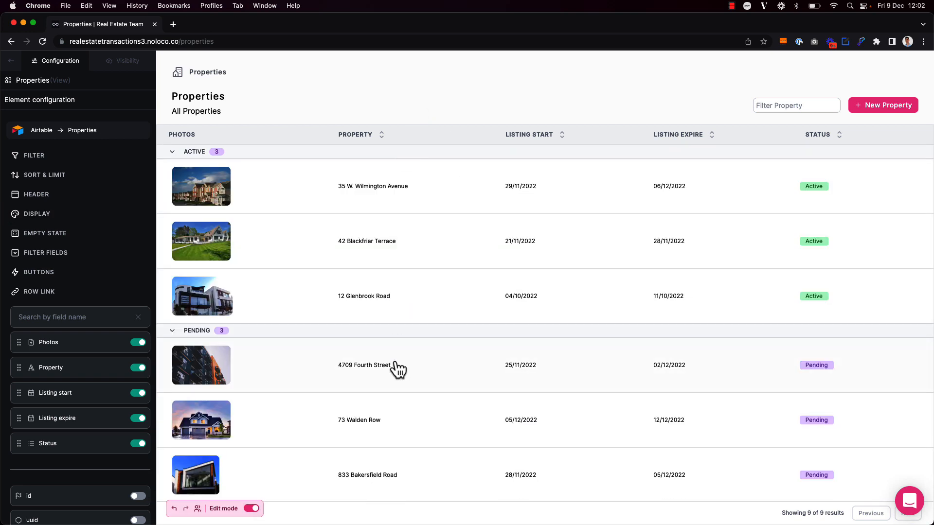
{"action": "scroll", "scroll_direction": "down", "scroll_amount": 3}
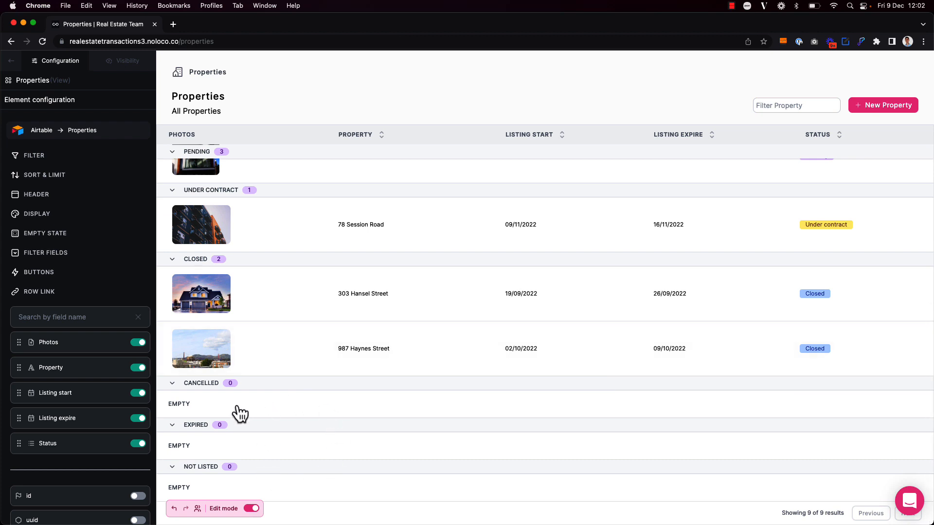
{"action": "mouse_move", "coordinate": [229, 426]}
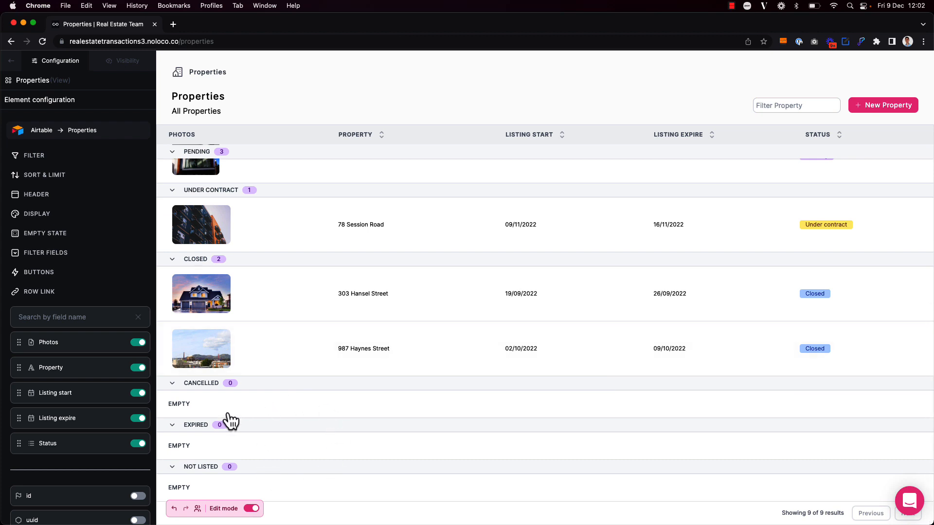
{"action": "left_click", "coordinate": [37, 213]}
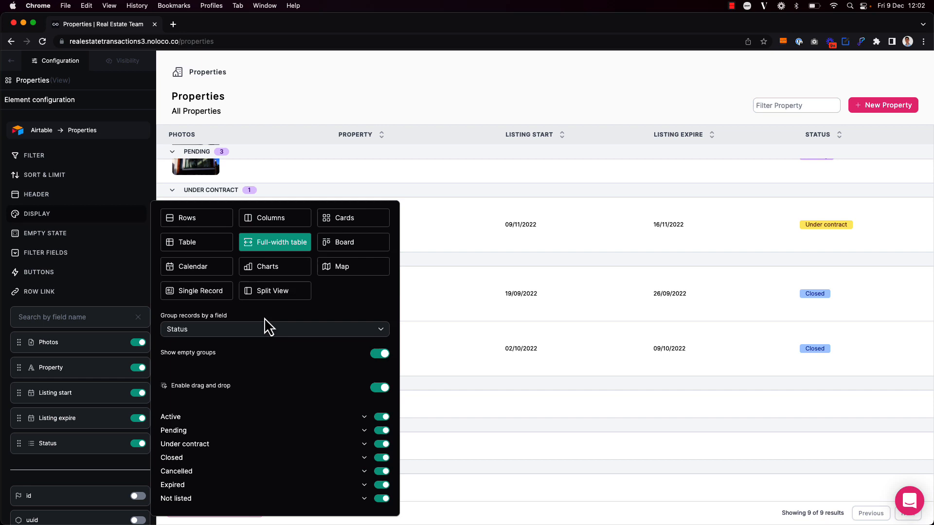
{"action": "left_click", "coordinate": [430, 113]}
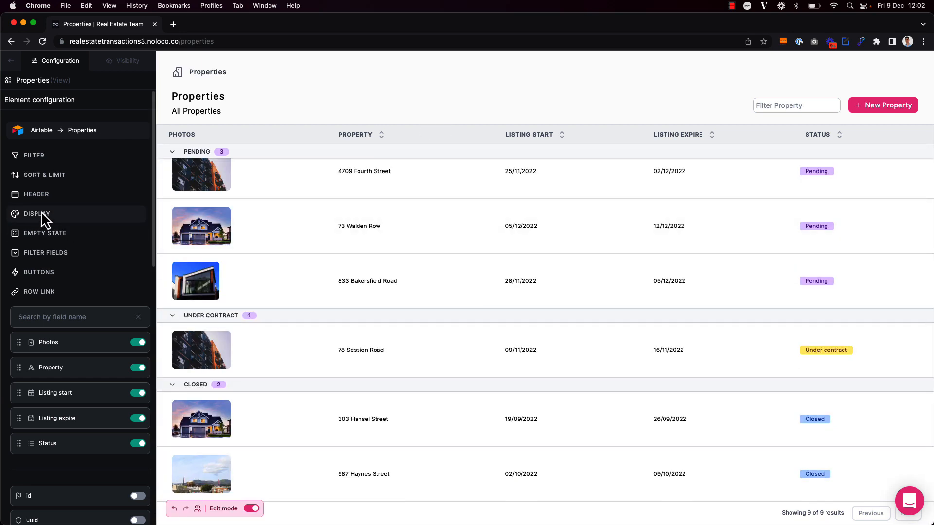
Step: Hide the Pending group, leaving Active, Under Contract and Closed with six listings
{"action": "left_click", "coordinate": [37, 213]}
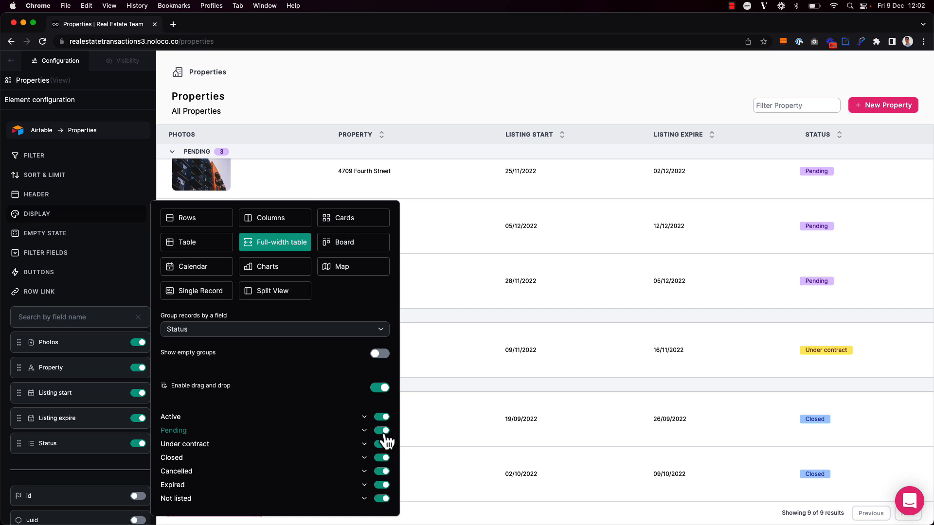
{"action": "left_click", "coordinate": [380, 430]}
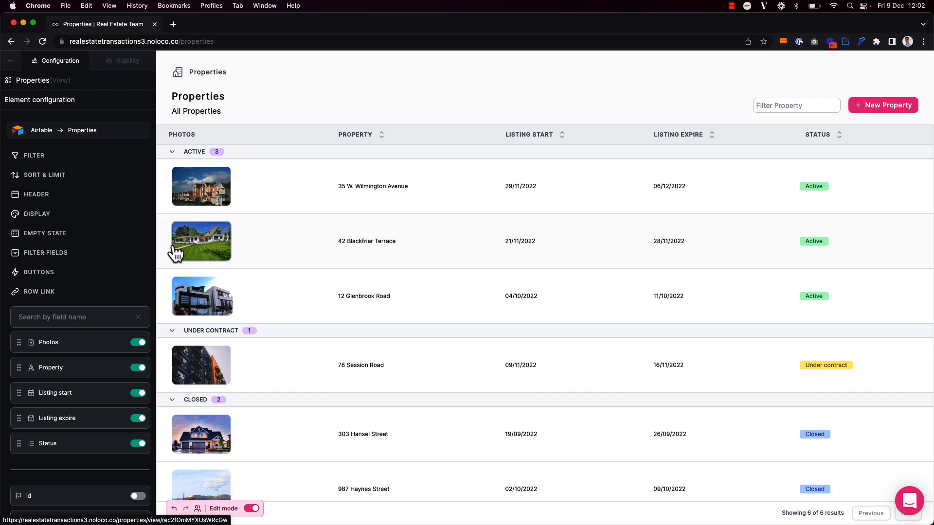
Step: Collapse and expand the Active group, preview outside edit mode, and reopen the Display settings
{"action": "left_click", "coordinate": [37, 213]}
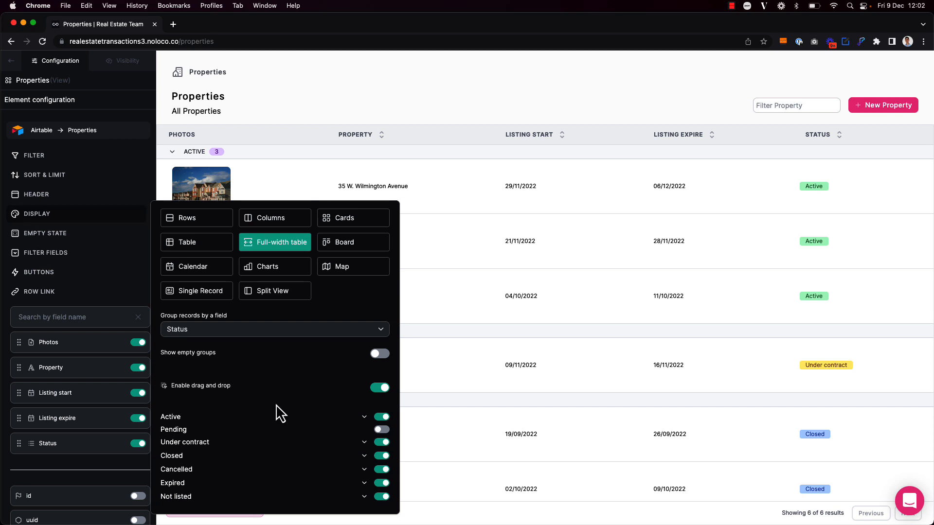
{"action": "mouse_move", "coordinate": [366, 457]}
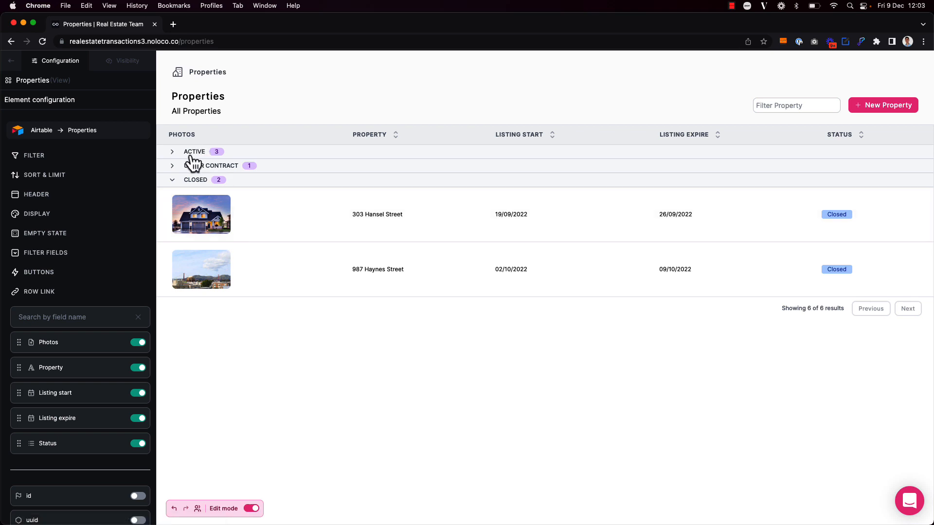
{"action": "left_click", "coordinate": [252, 508]}
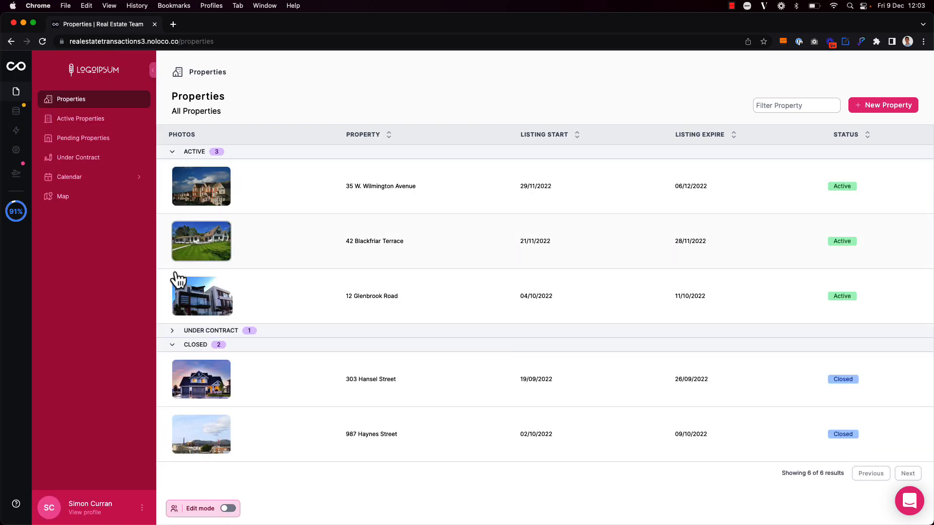
{"action": "left_click", "coordinate": [227, 508]}
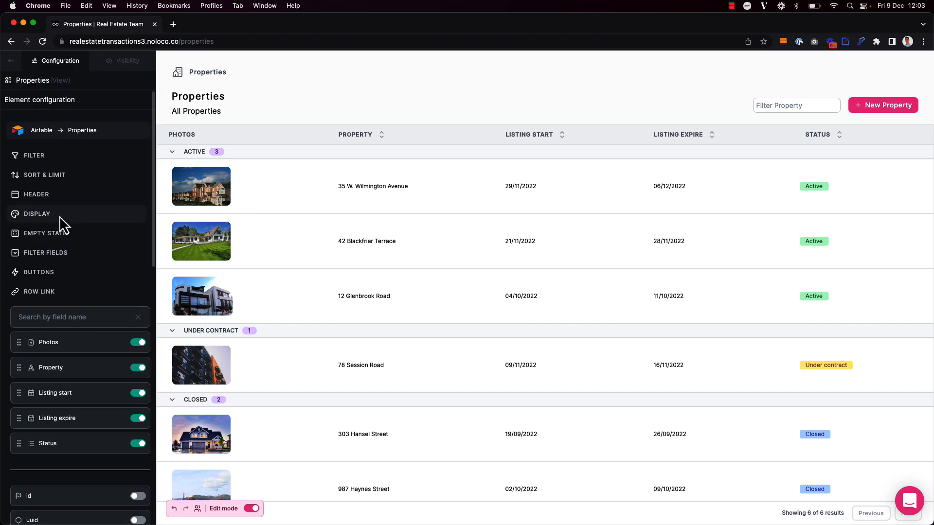
{"action": "left_click", "coordinate": [37, 214]}
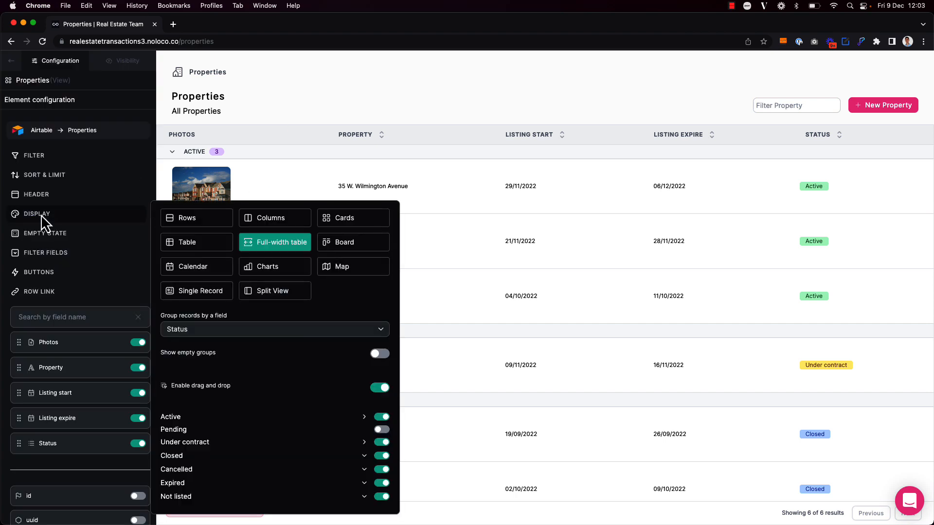
{"action": "mouse_move", "coordinate": [297, 397]}
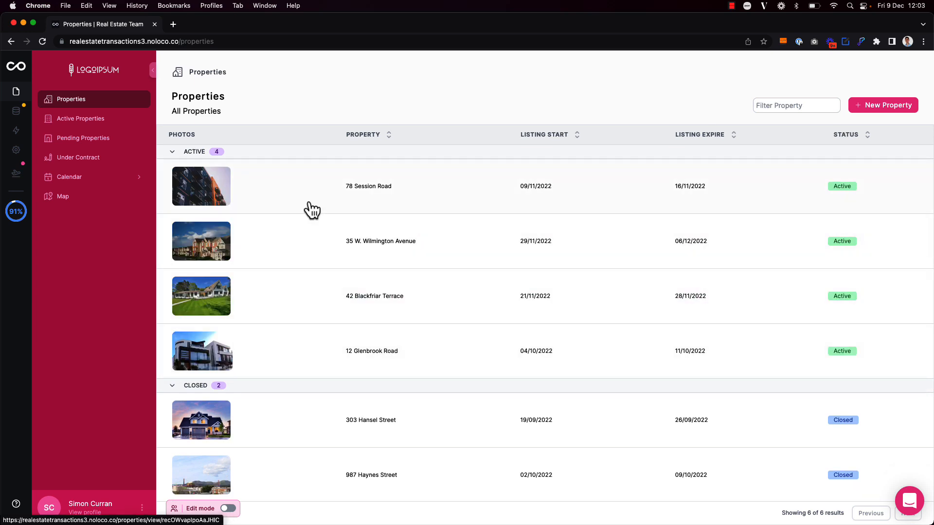
{"action": "mouse_move", "coordinate": [834, 203]}
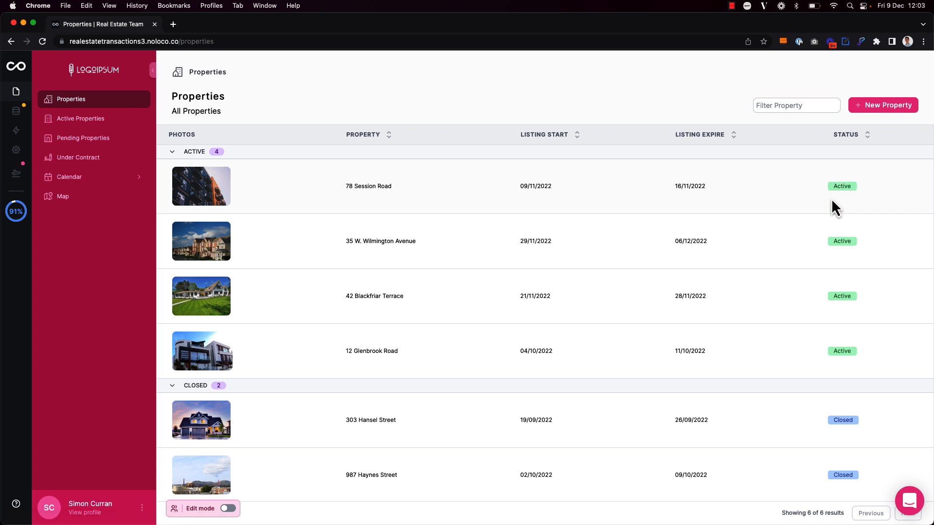
{"action": "mouse_move", "coordinate": [459, 99]}
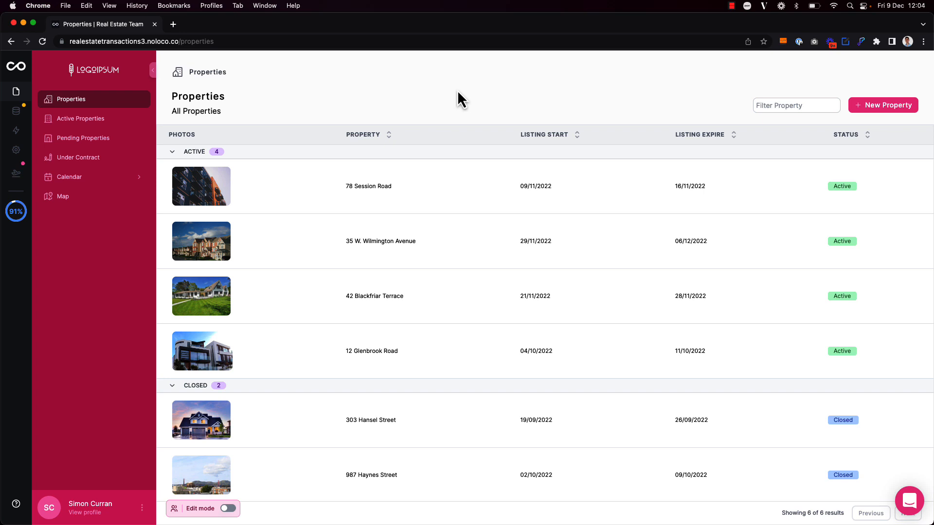
{"action": "mouse_move", "coordinate": [352, 94]}
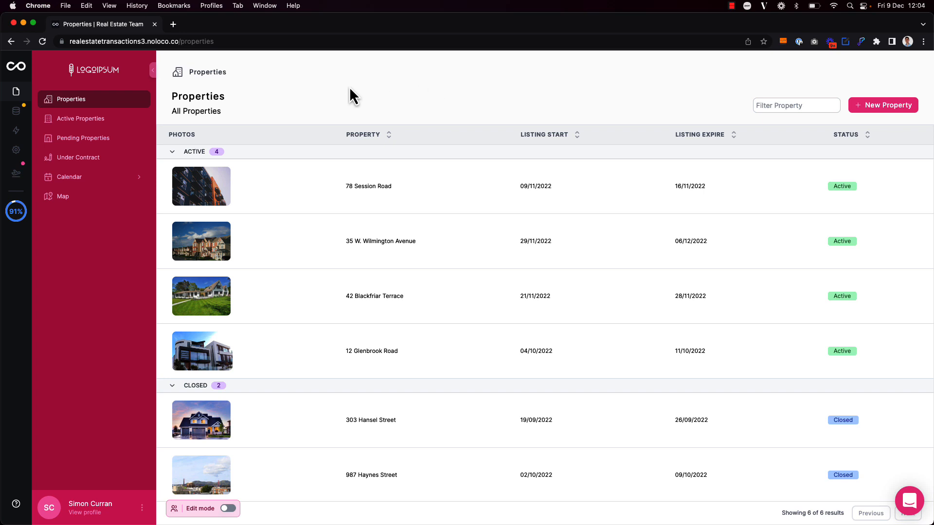
Step: Switch to the Active Properties page showing the four Active listings as cards
{"action": "left_click", "coordinate": [80, 118]}
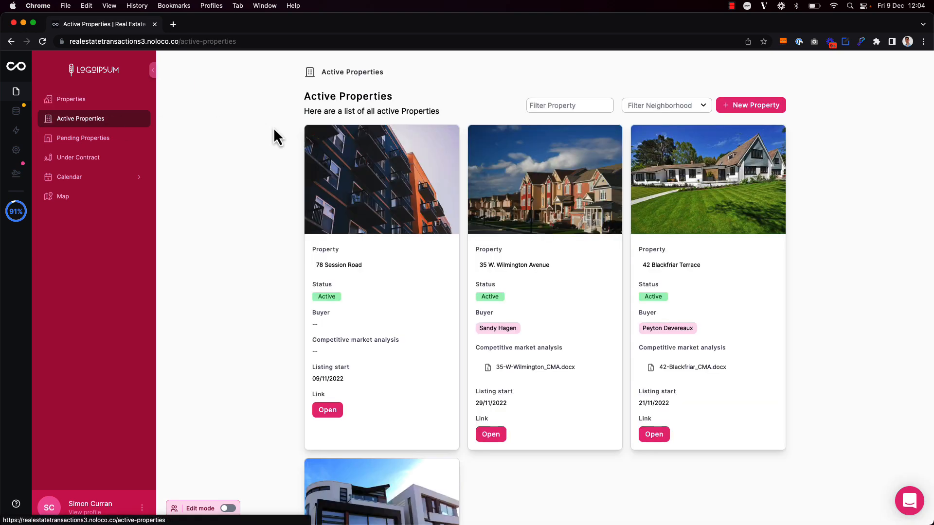
Step: Display Pending Properties as a board grouped into Olympia and State College columns, then go to Calendar
{"action": "left_click", "coordinate": [228, 508]}
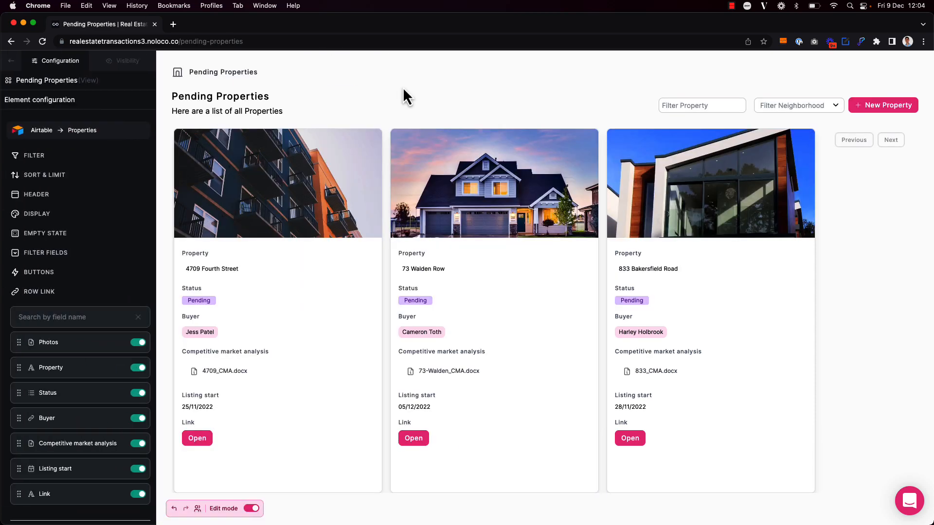
{"action": "left_click", "coordinate": [37, 213]}
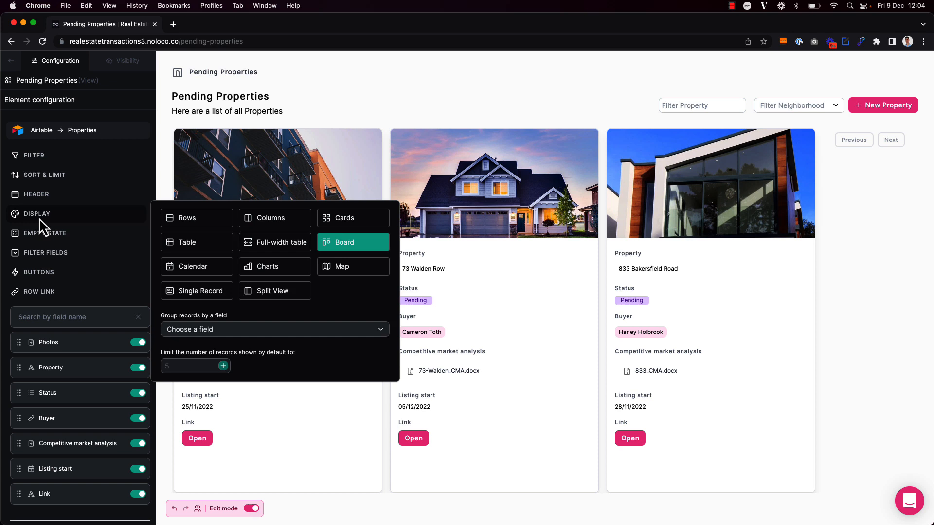
{"action": "left_click", "coordinate": [274, 329]}
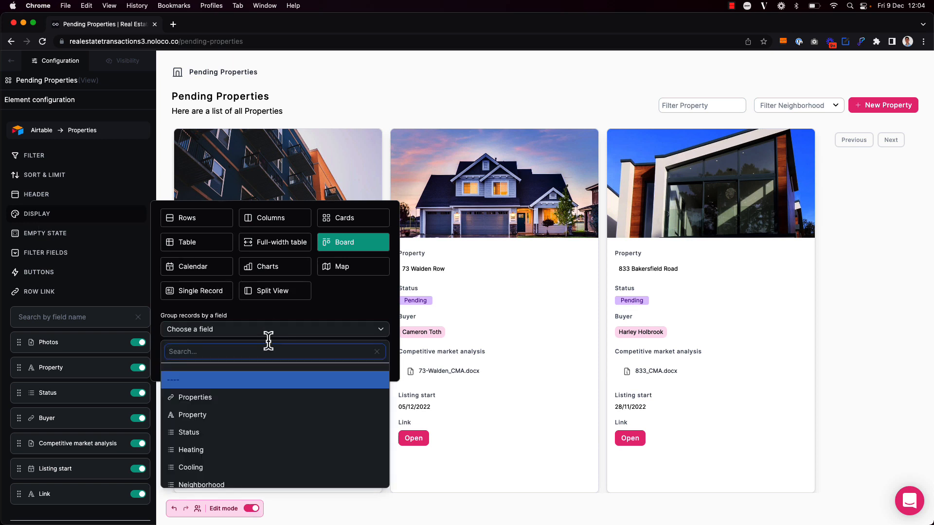
{"action": "left_click", "coordinate": [189, 432]}
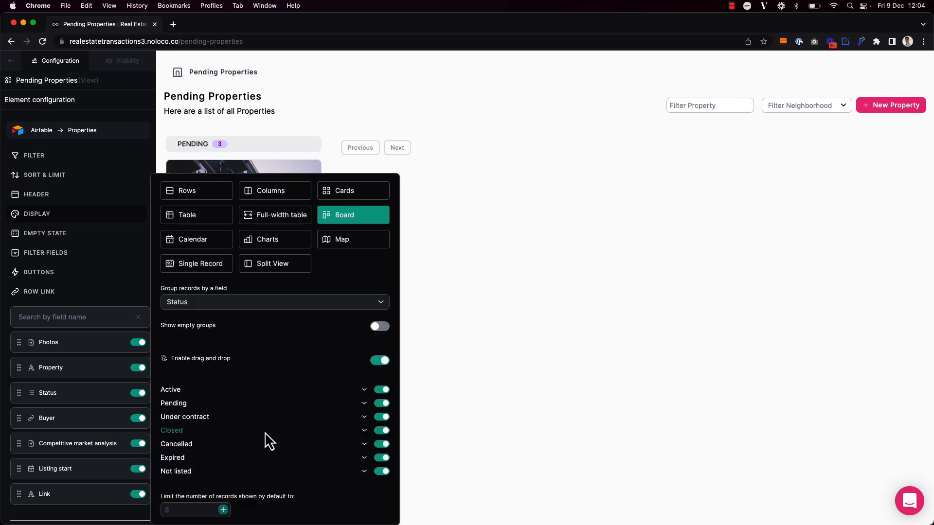
{"action": "left_click", "coordinate": [274, 302]}
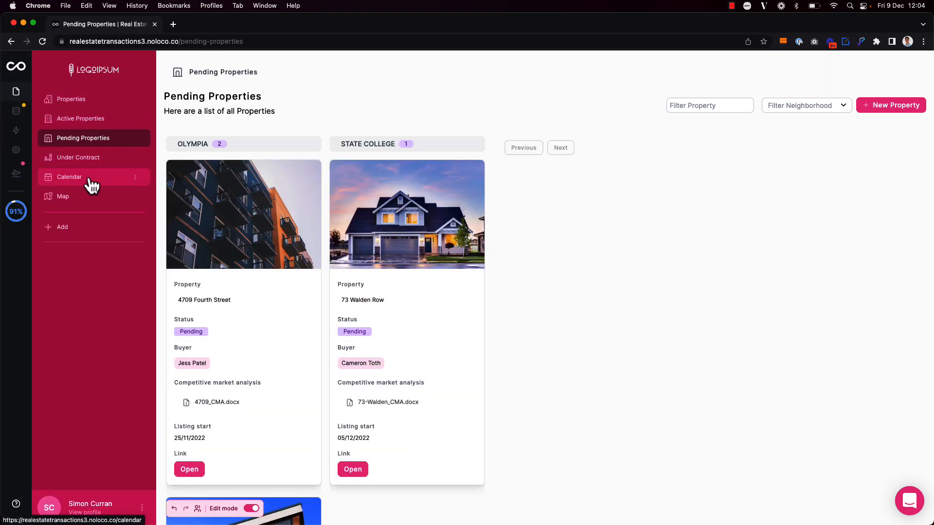
{"action": "left_click", "coordinate": [69, 176]}
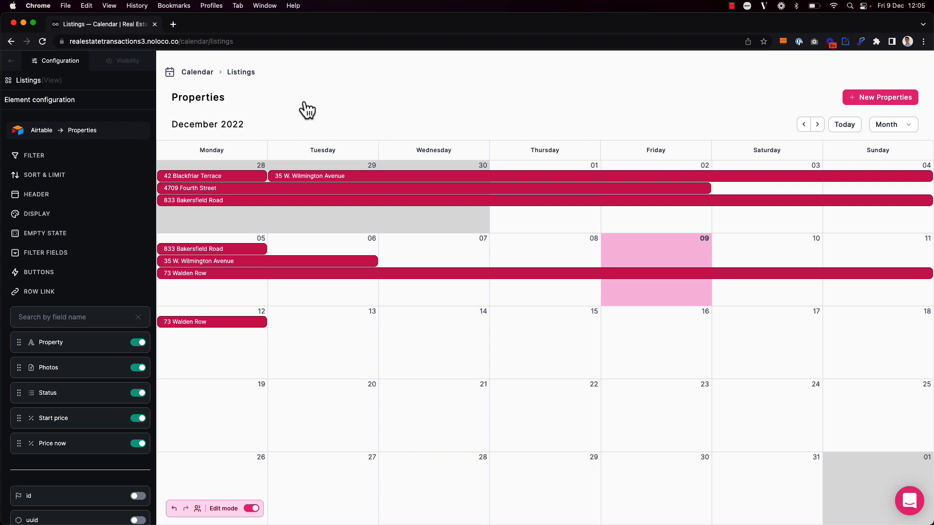
Step: Group the Listings calendar events by Status for colour-coding and leave edit mode
{"action": "left_click", "coordinate": [37, 213]}
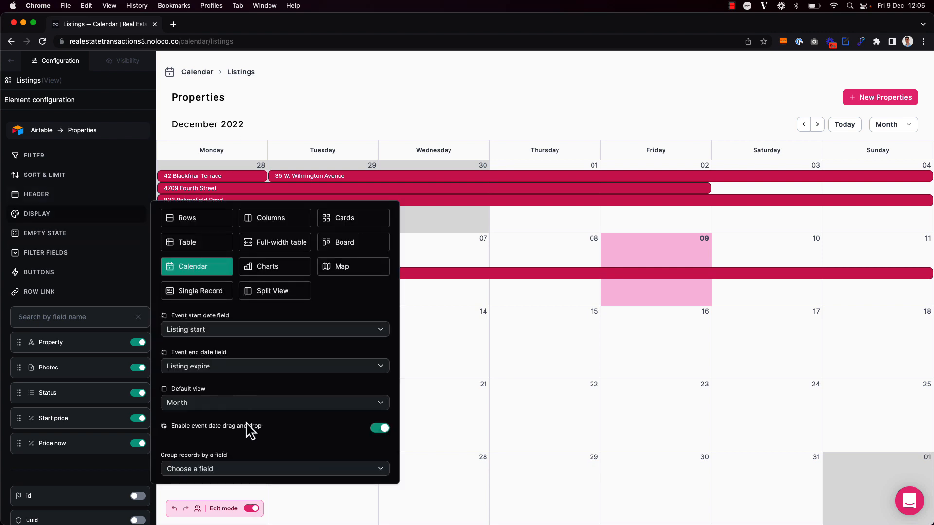
{"action": "left_click", "coordinate": [274, 329]}
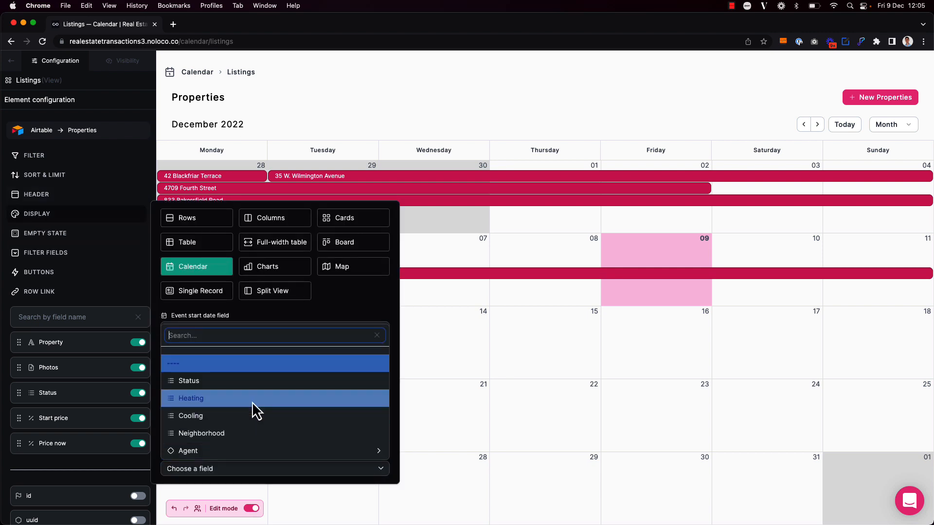
{"action": "mouse_move", "coordinate": [249, 390]}
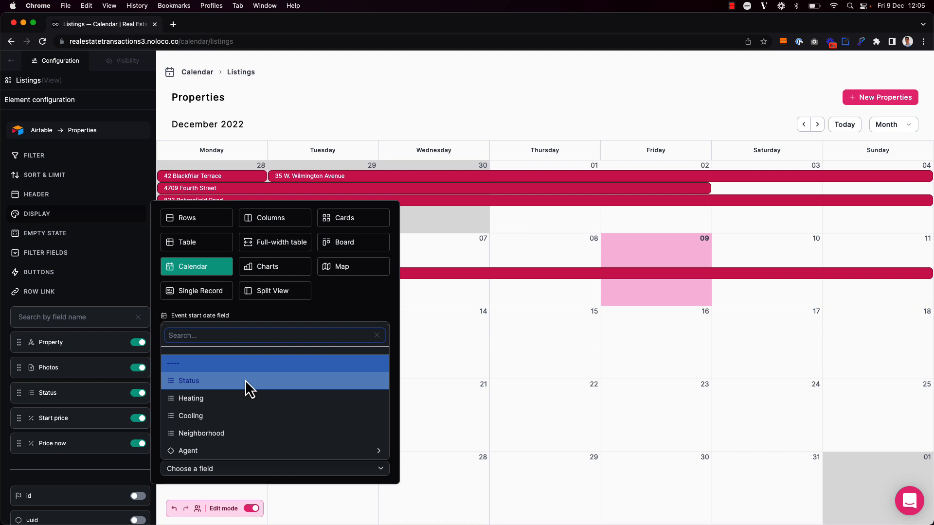
{"action": "left_click", "coordinate": [189, 381]}
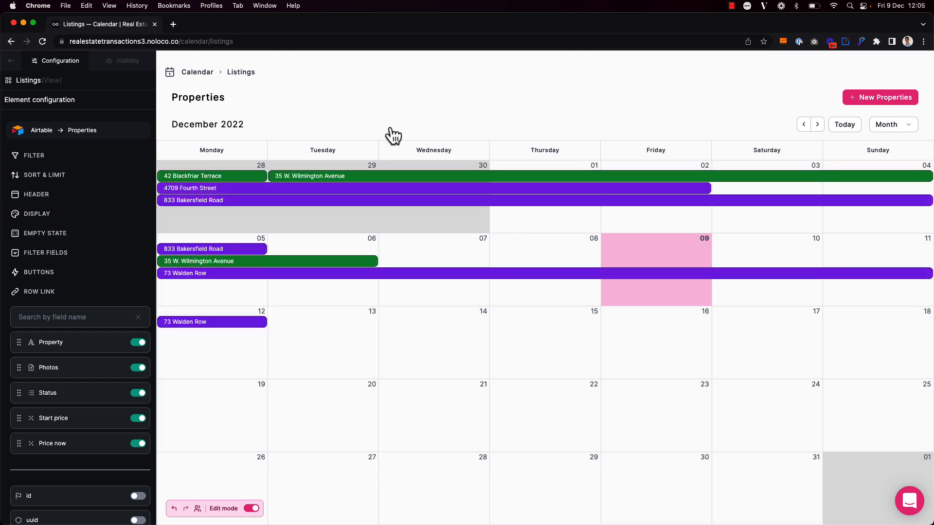
{"action": "mouse_move", "coordinate": [358, 183]}
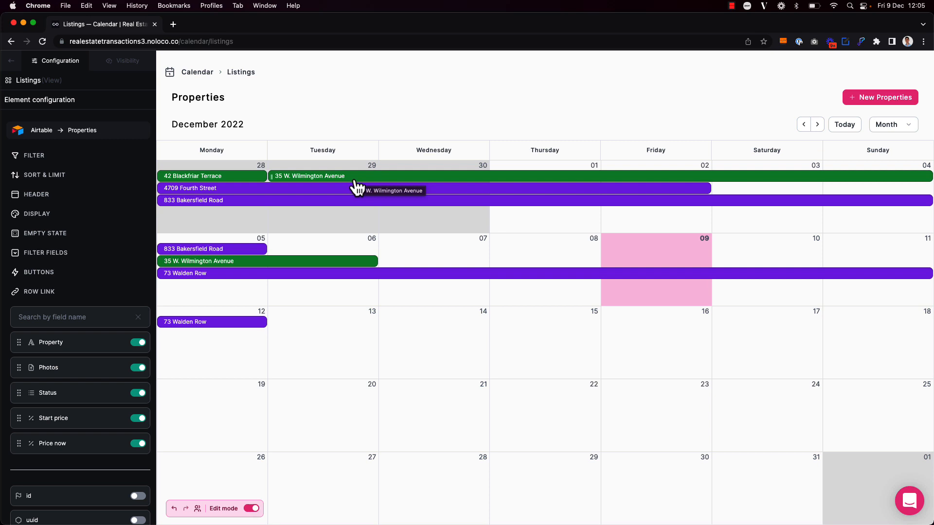
{"action": "mouse_move", "coordinate": [414, 179]}
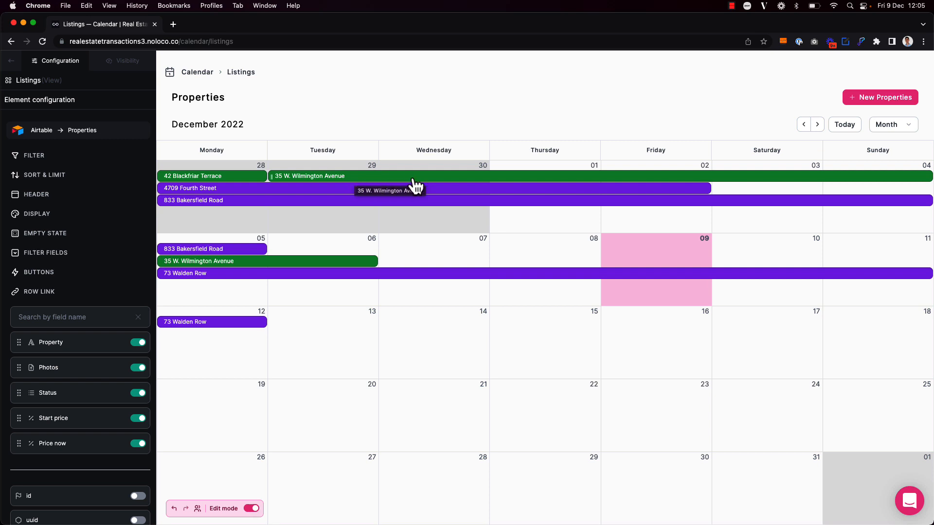
{"action": "left_click", "coordinate": [397, 176]}
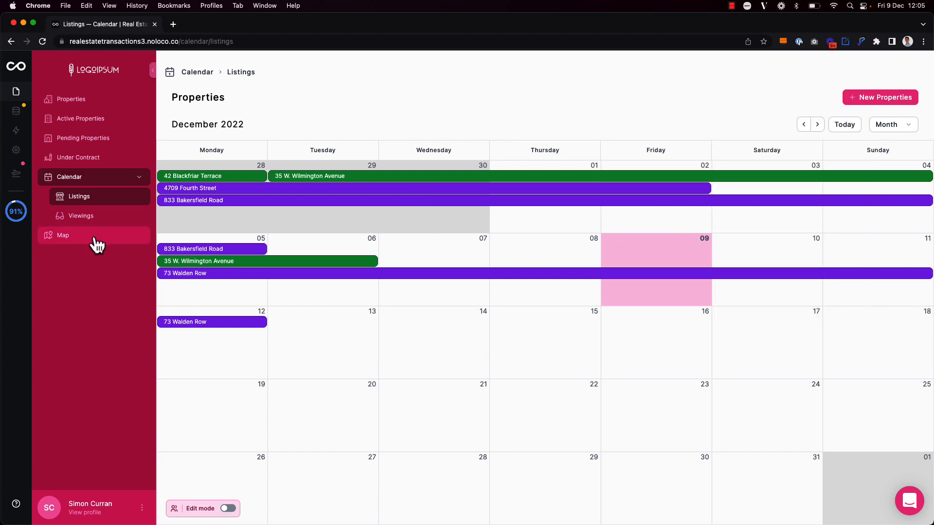
Step: Group the Map page's pins by Status for colour-coding, then return to the Properties table
{"action": "left_click", "coordinate": [62, 235]}
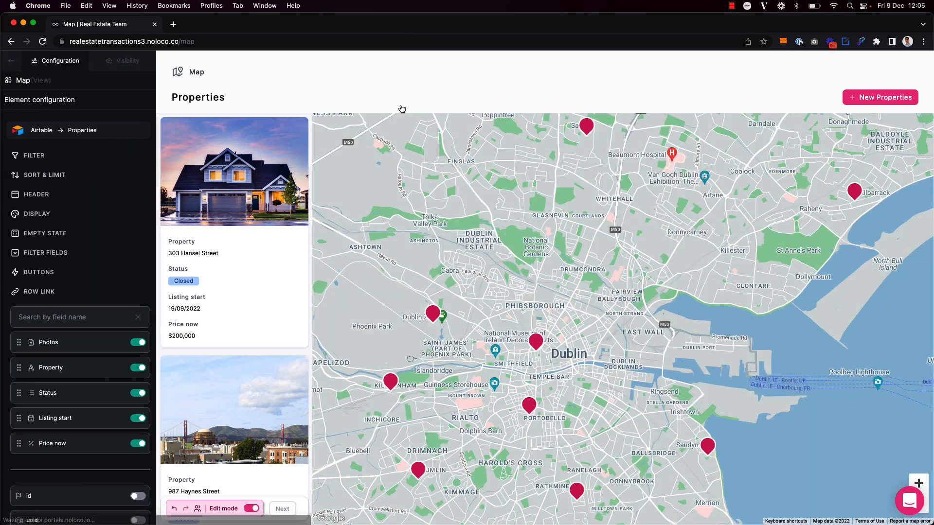
{"action": "left_click", "coordinate": [37, 213]}
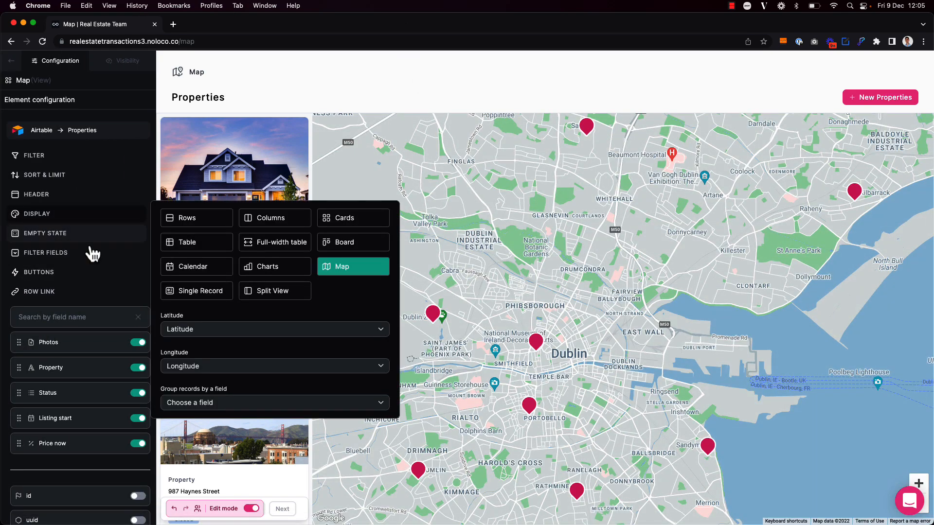
{"action": "left_click", "coordinate": [275, 402]}
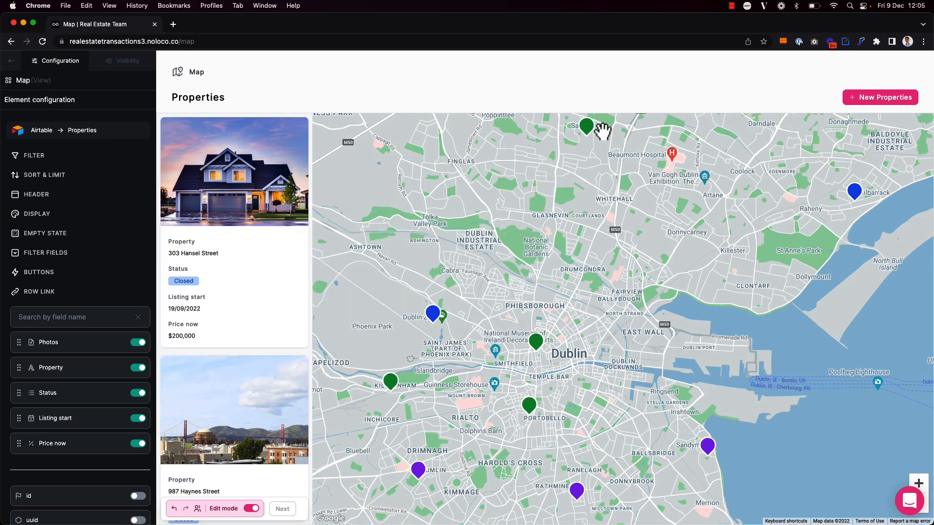
{"action": "mouse_move", "coordinate": [588, 125]}
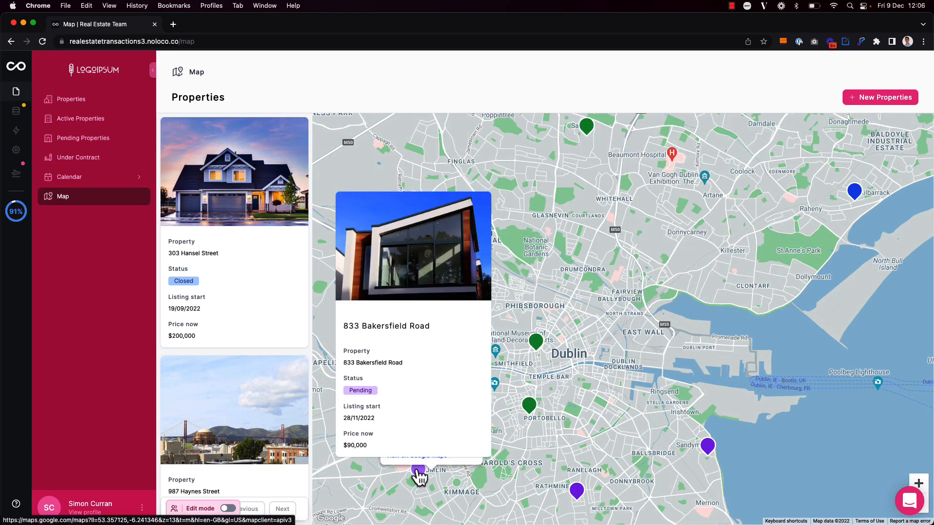
{"action": "left_click", "coordinate": [71, 99]}
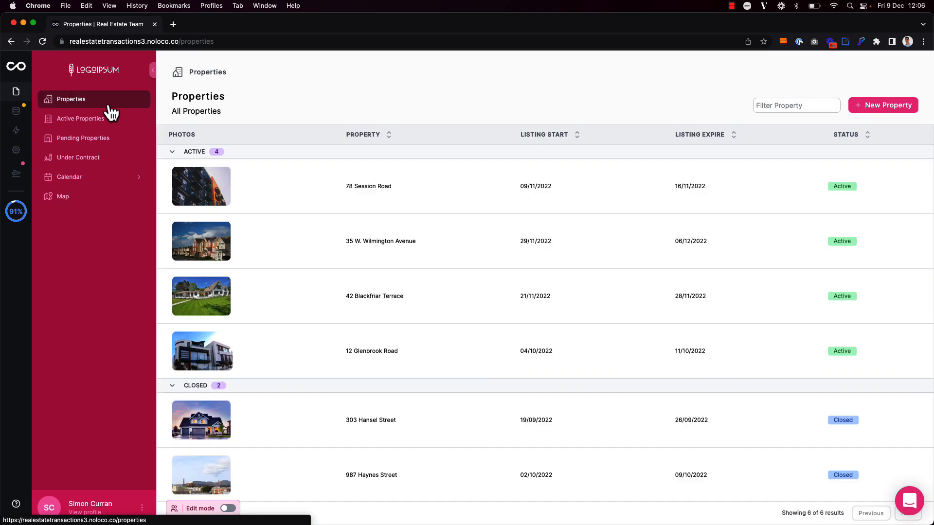